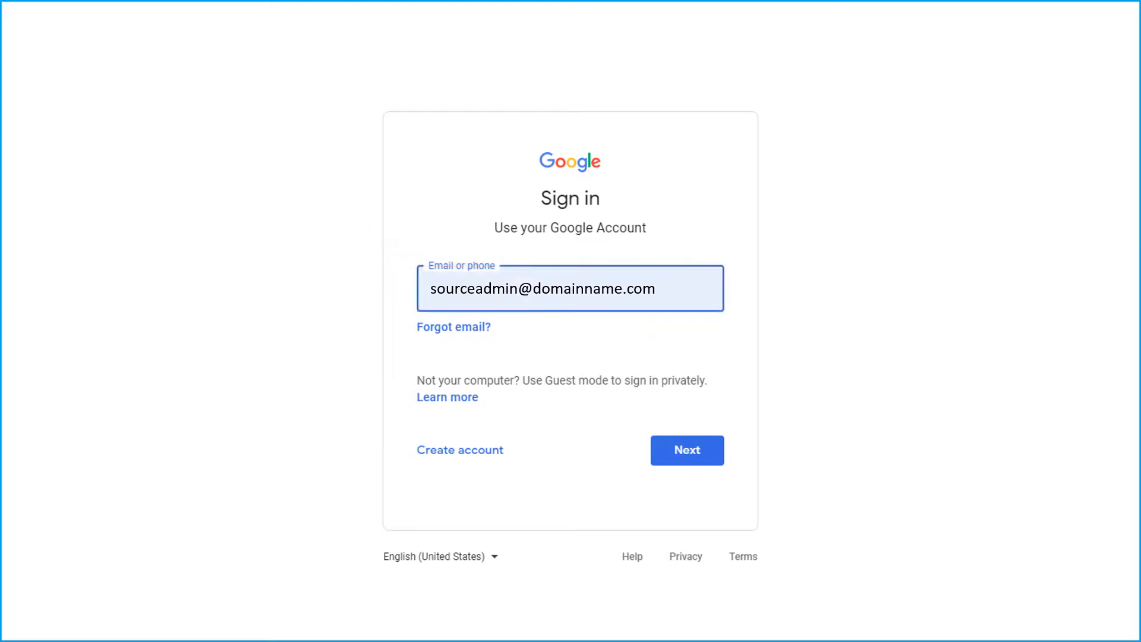
Finish signing in to the admin account and start a new project from the project selector
click(686, 449)
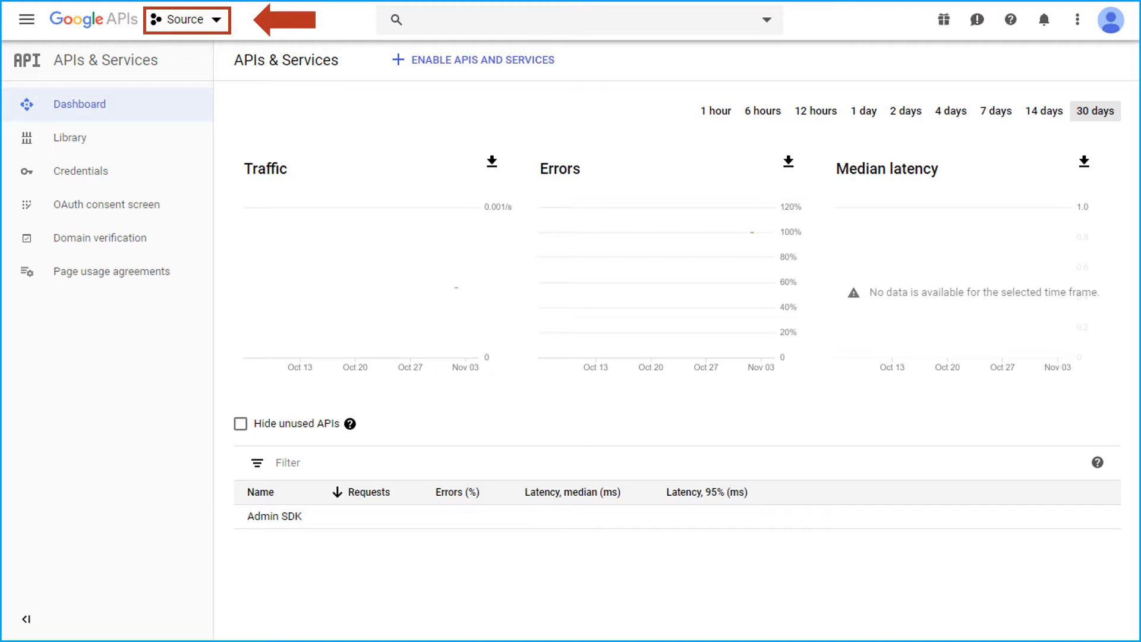
click(183, 20)
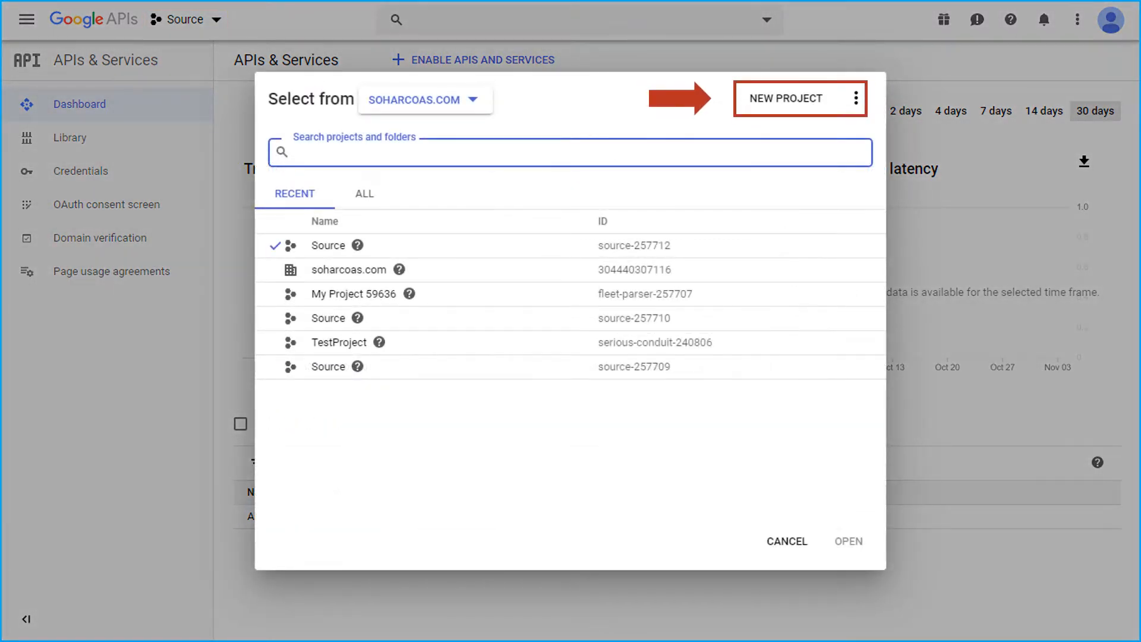
click(789, 99)
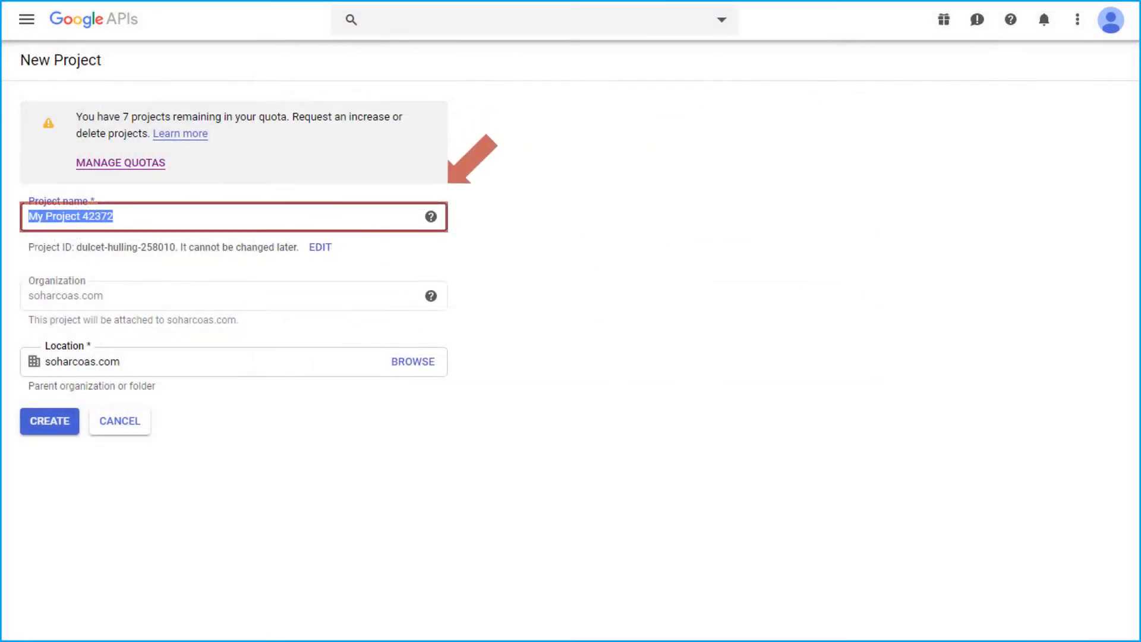
Name the project 'Source Project' and create it
text(Source Project)
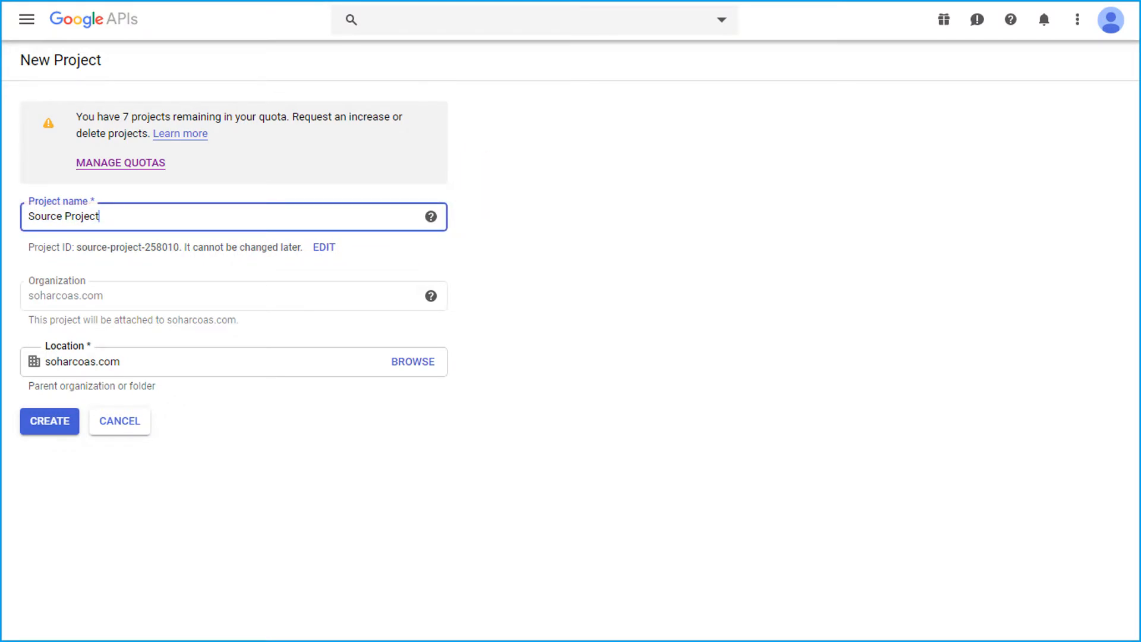
click(48, 421)
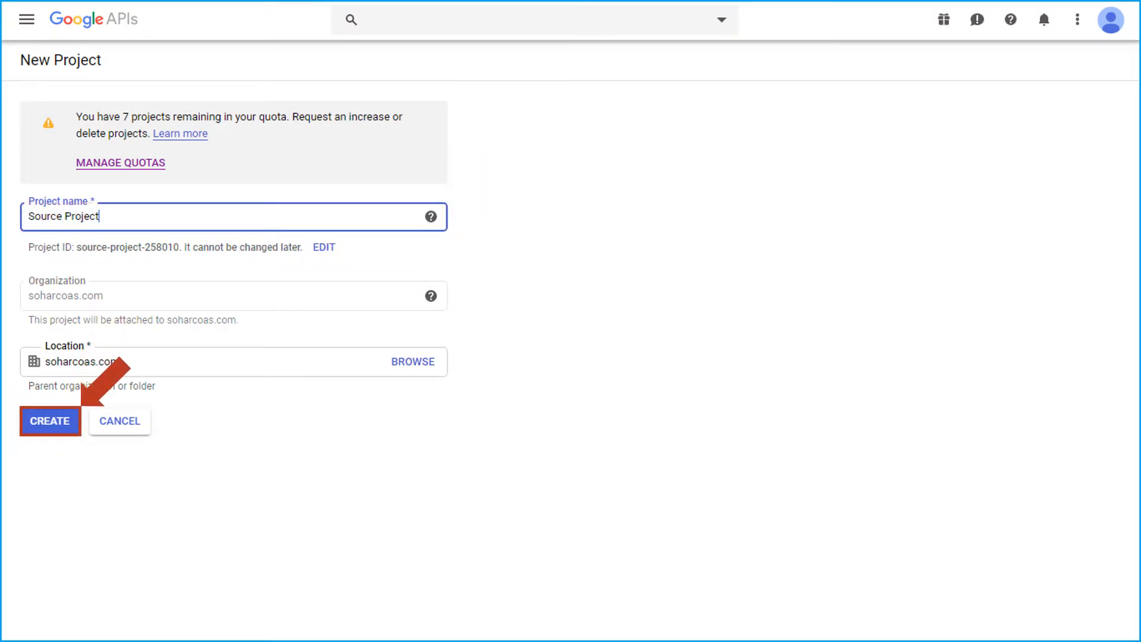
click(50, 421)
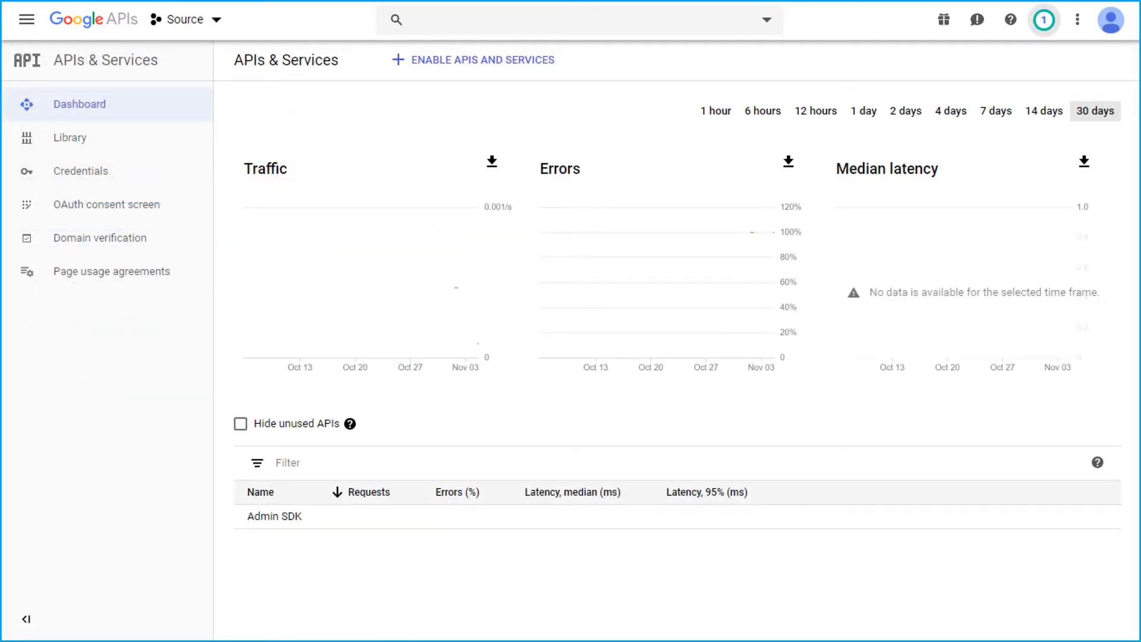
From Credentials, start a service account key for a new service account named 'Source Project'
click(80, 170)
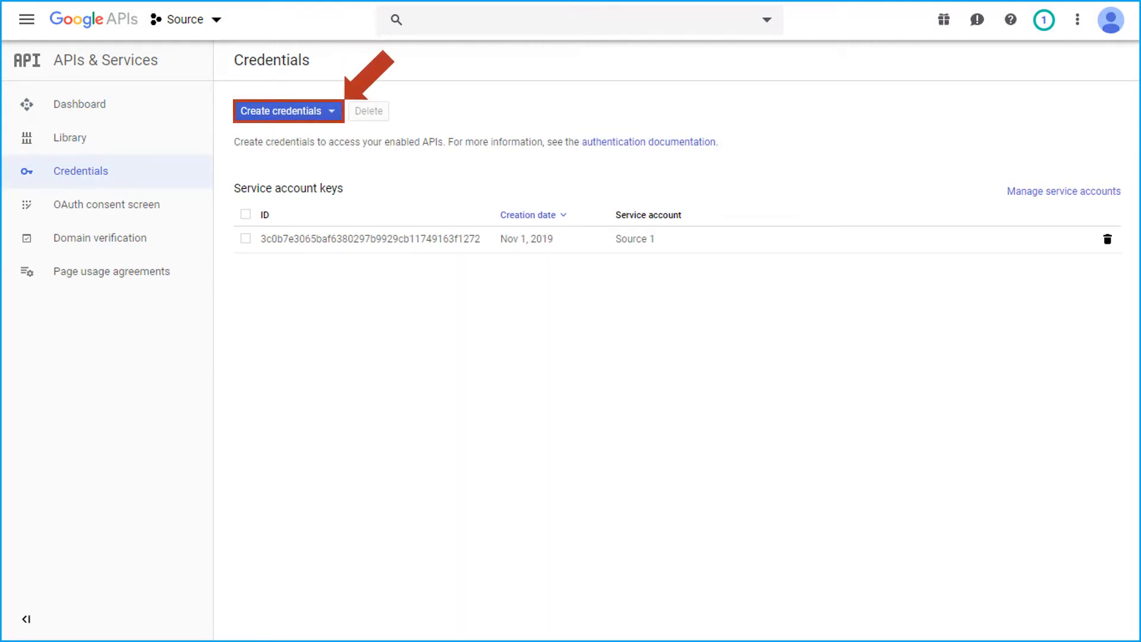
click(287, 111)
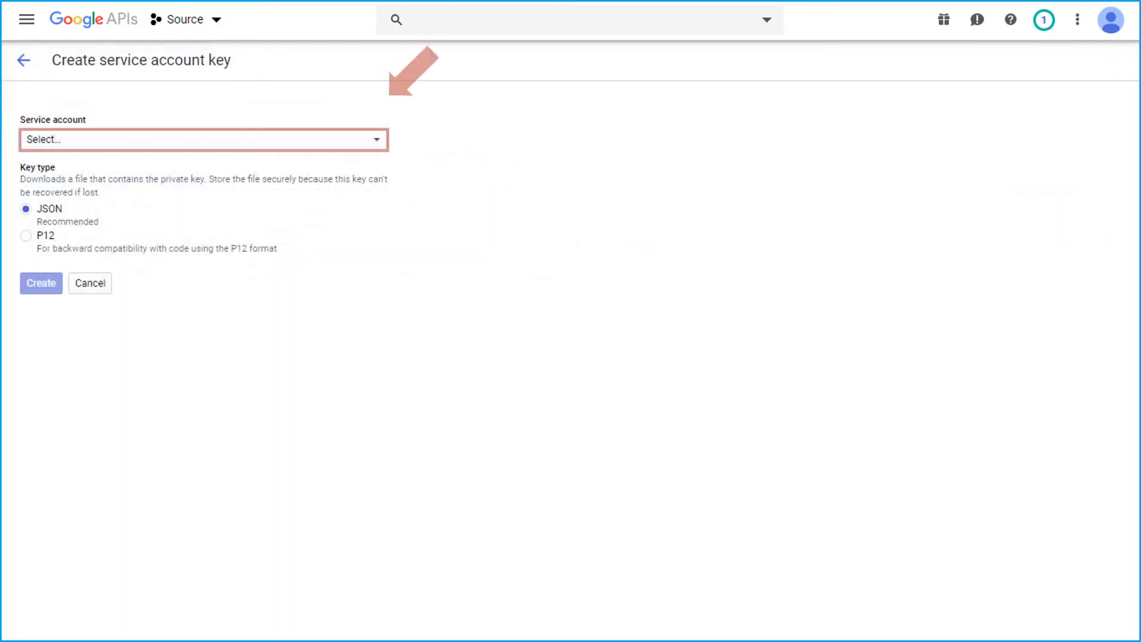
click(202, 139)
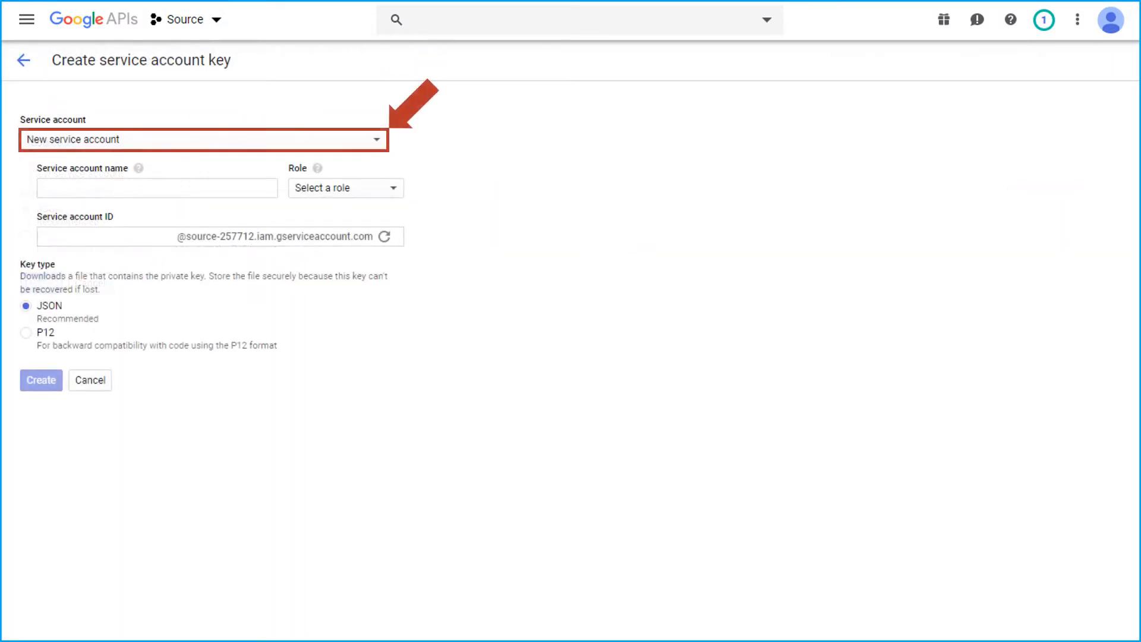
click(157, 187)
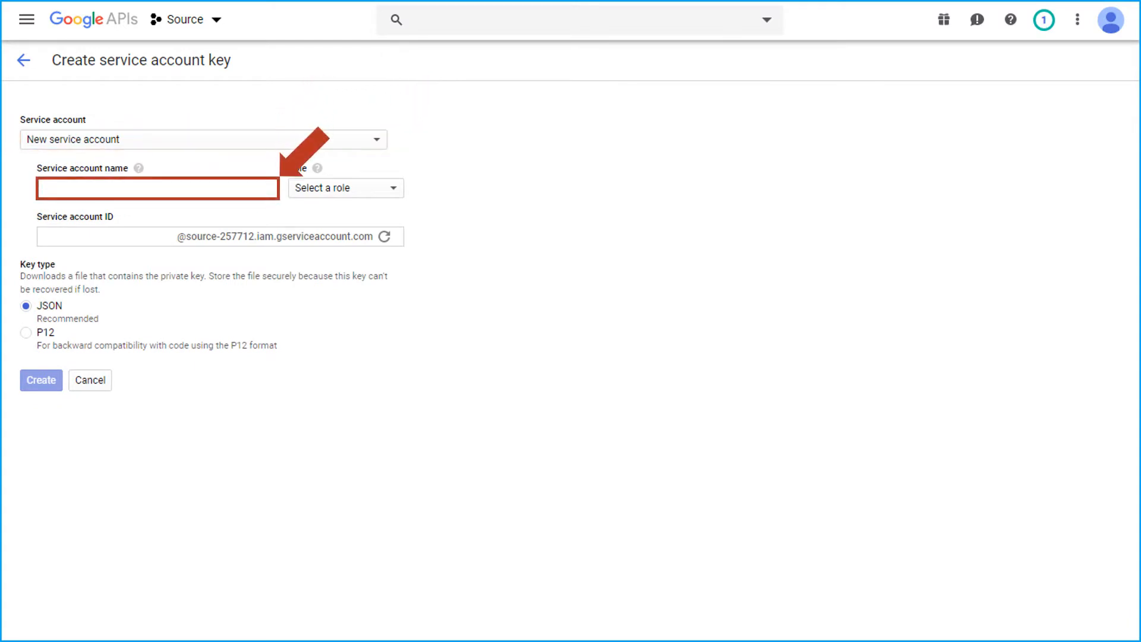
text(Source Project)
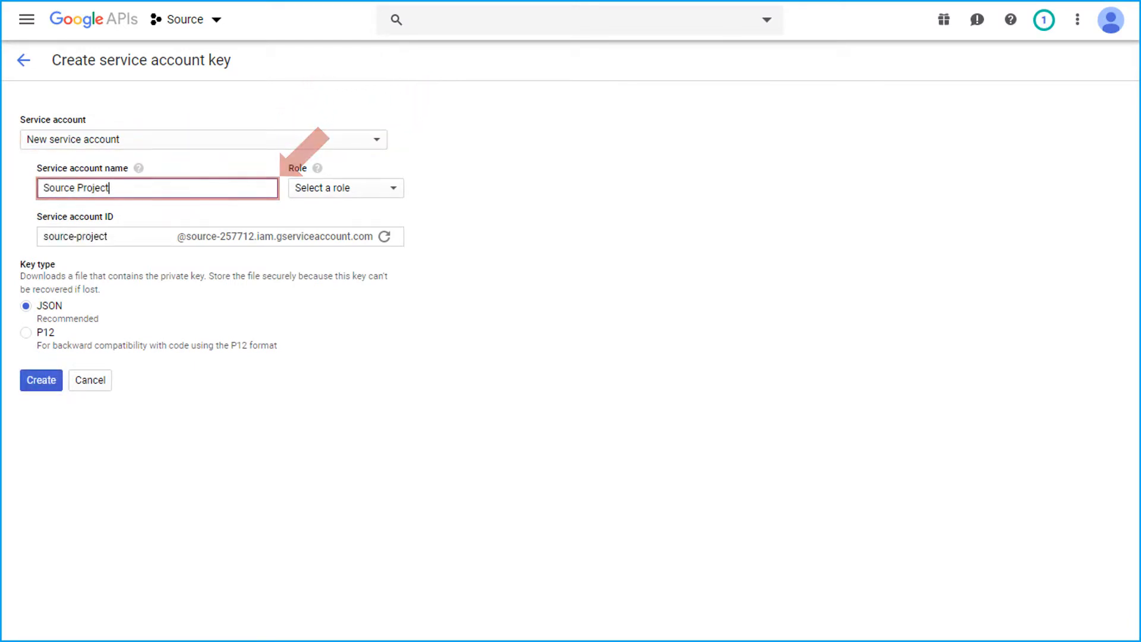
Grant the account the Owner role, choose P12 key format and create it to download the key
click(344, 188)
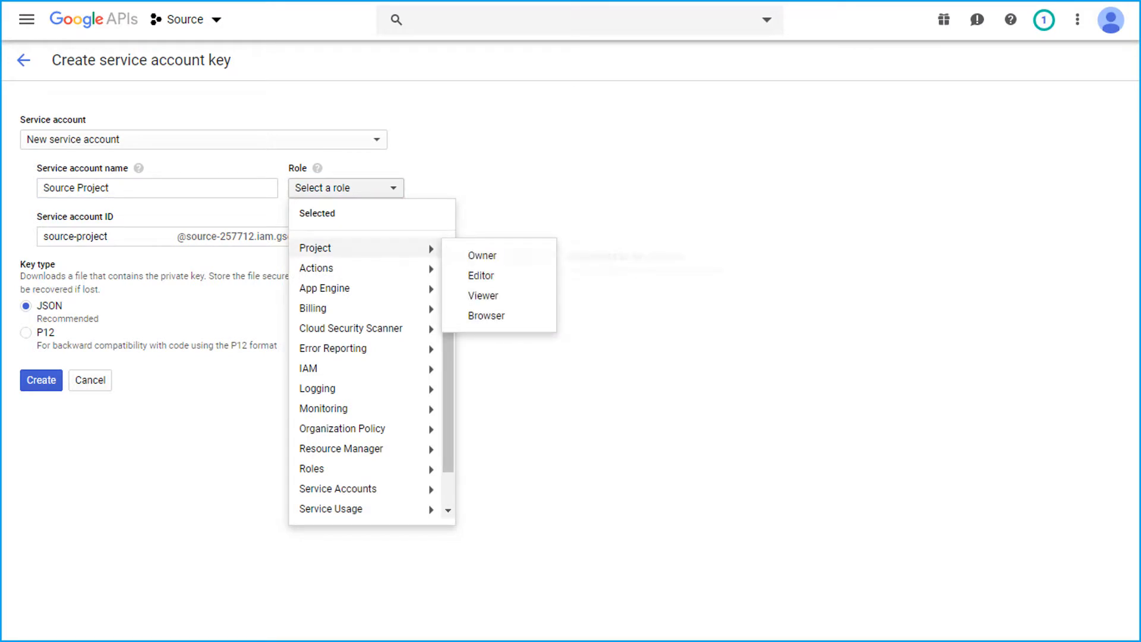
click(481, 254)
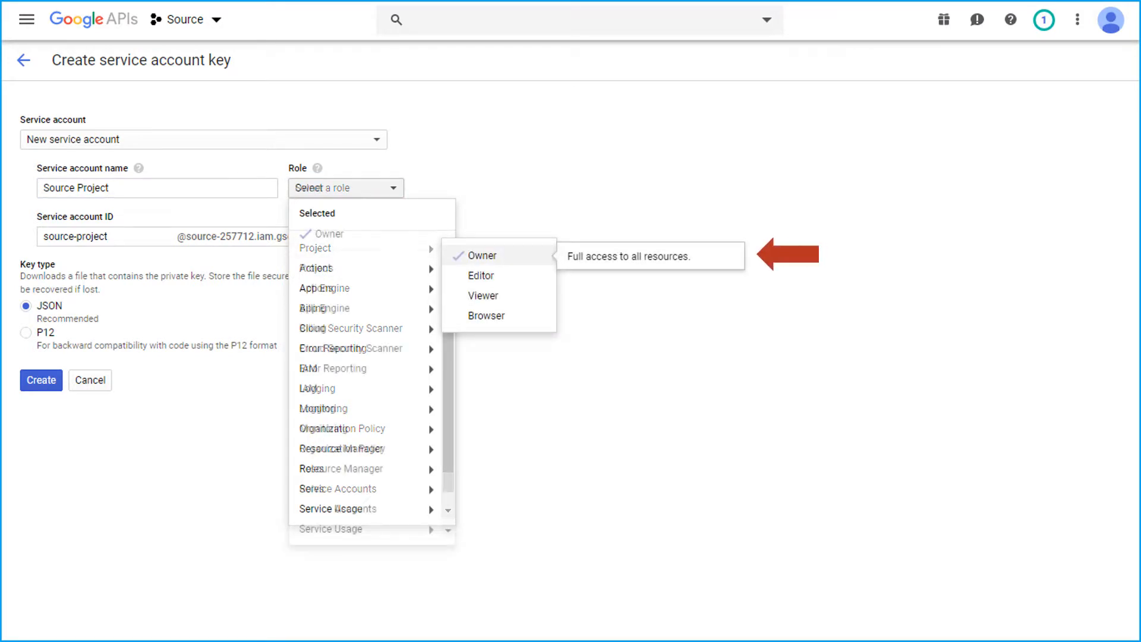
click(480, 254)
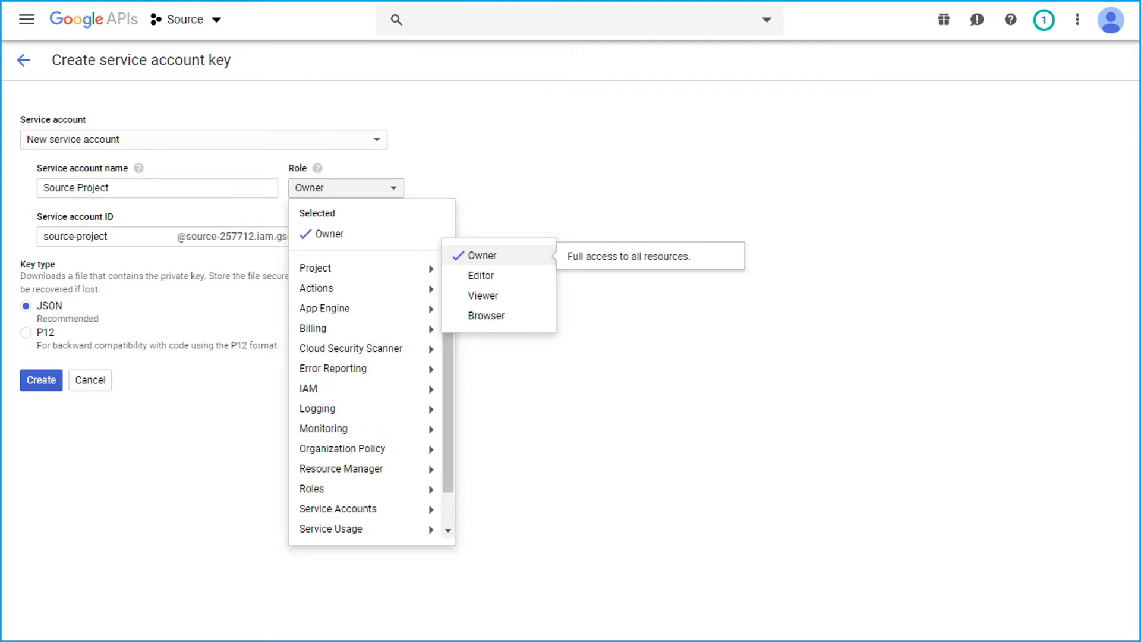
click(481, 255)
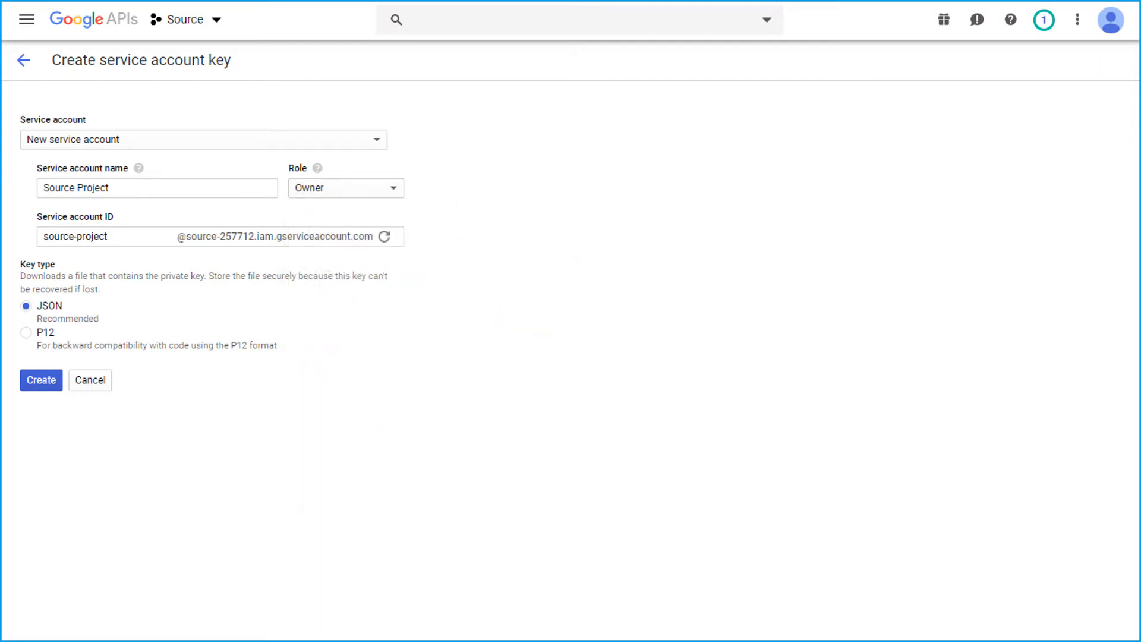
click(26, 332)
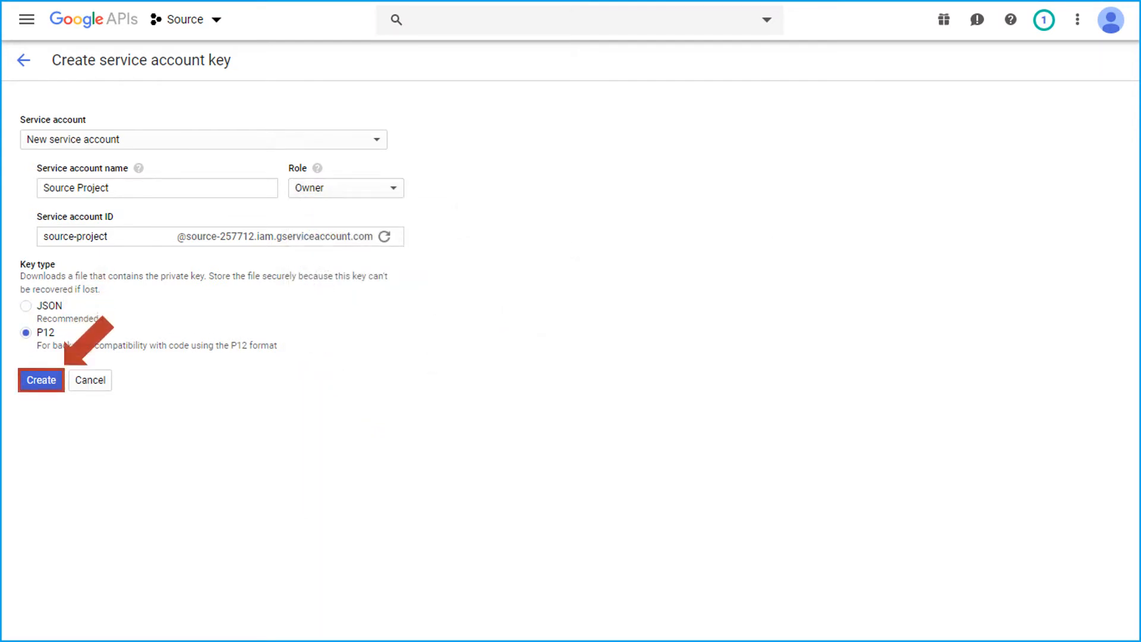
click(41, 380)
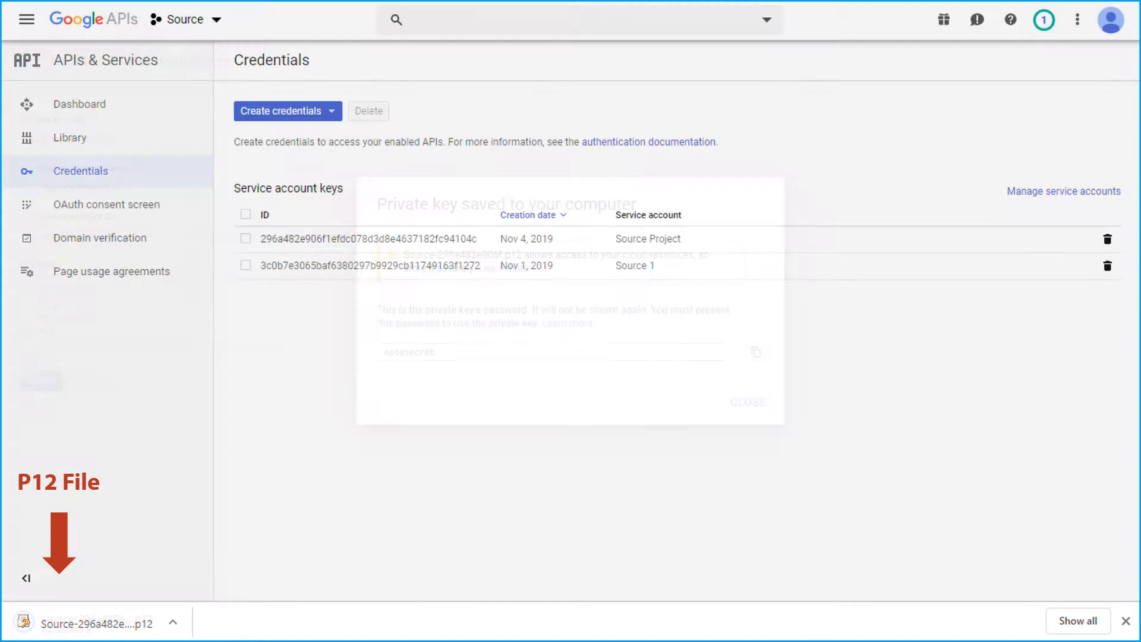
Dismiss the 'Private key saved to your computer' notice
click(745, 403)
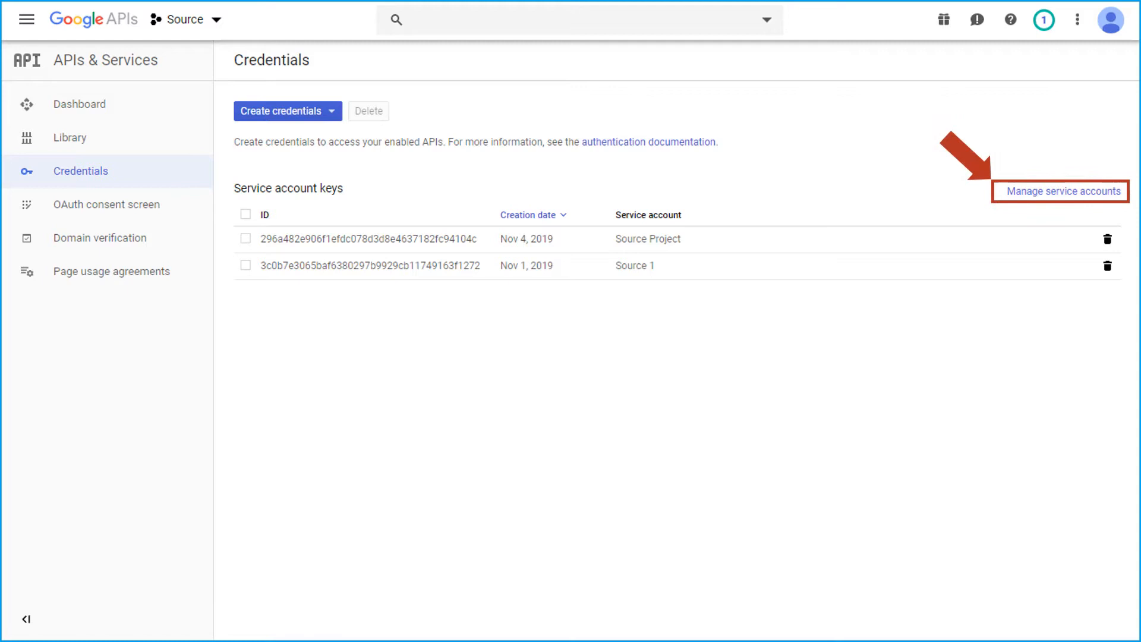
mouse_move(1059, 191)
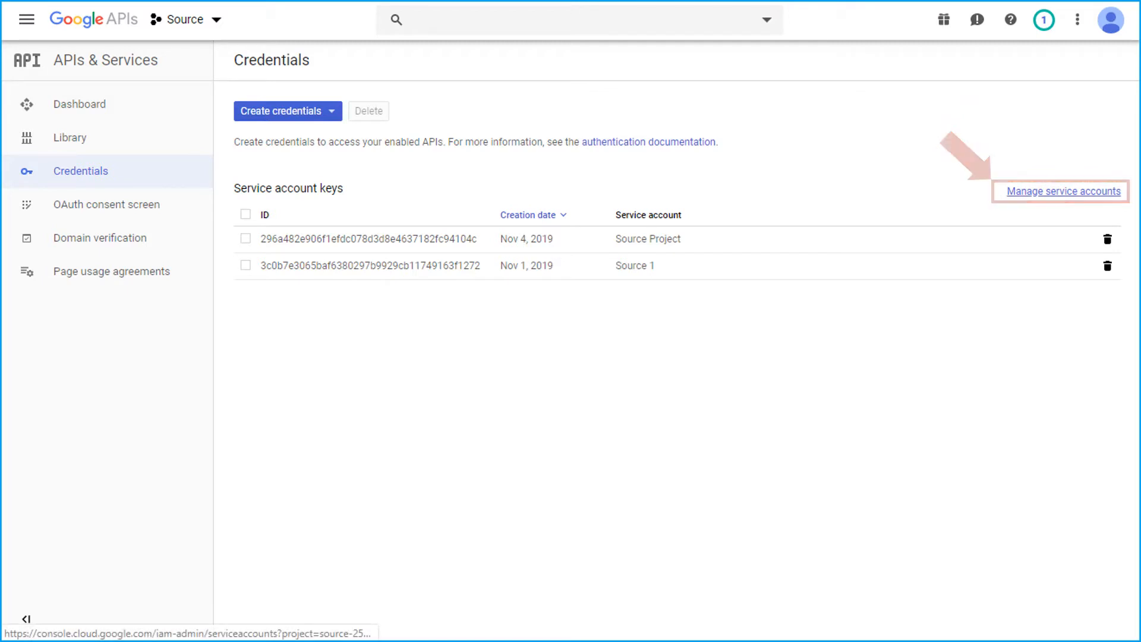
Enable G Suite domain-wide delegation for the Source Project service account in the service accounts list
click(1063, 190)
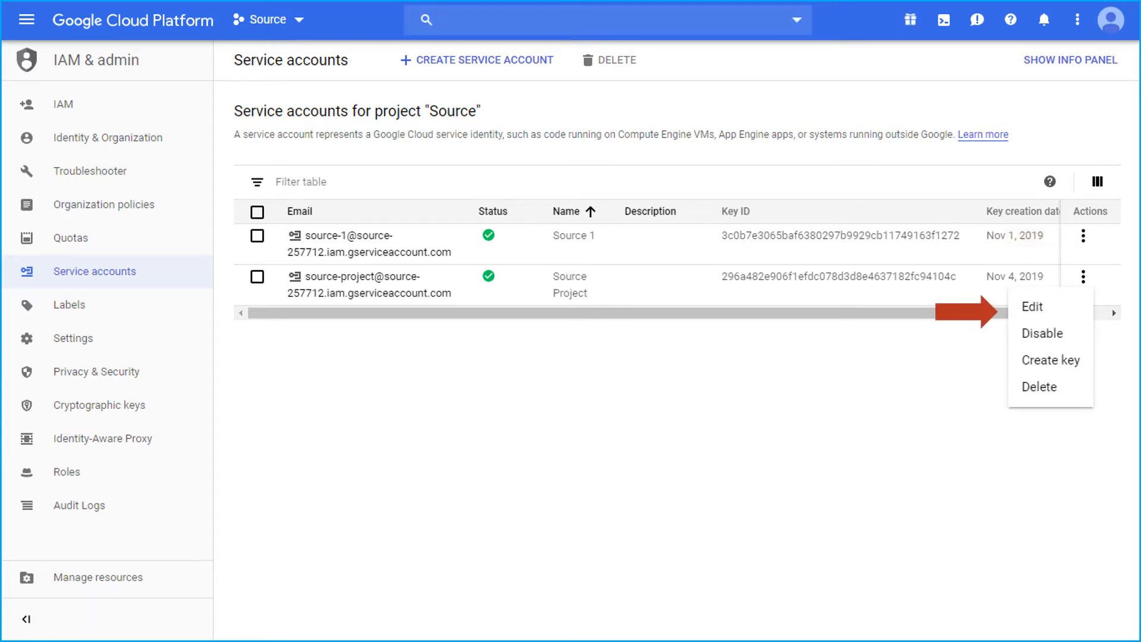
click(1032, 307)
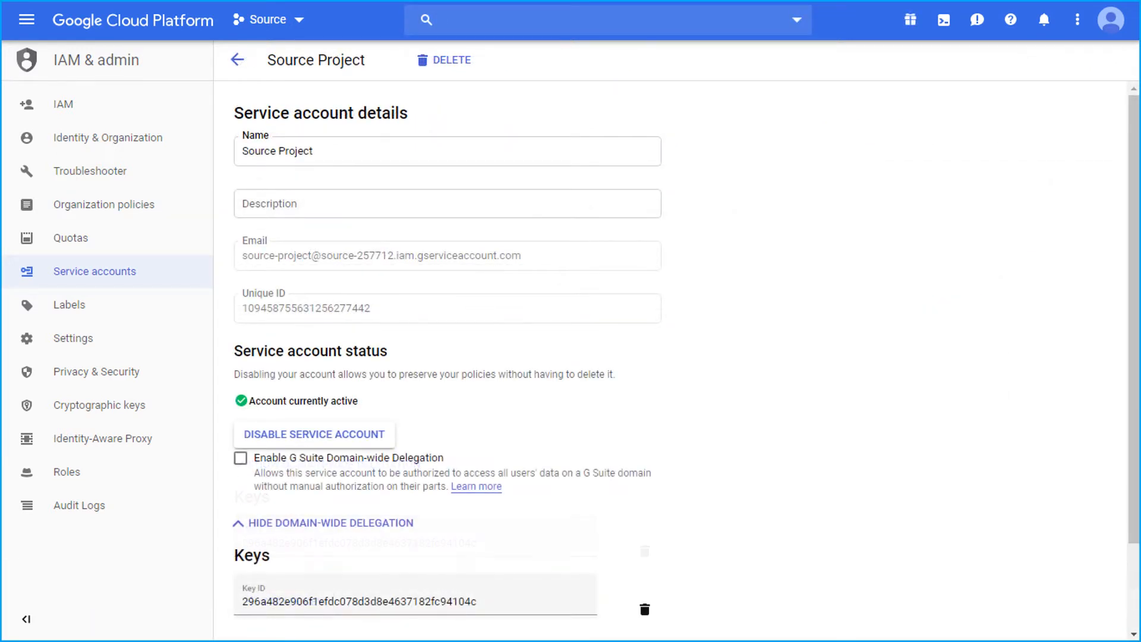
click(241, 458)
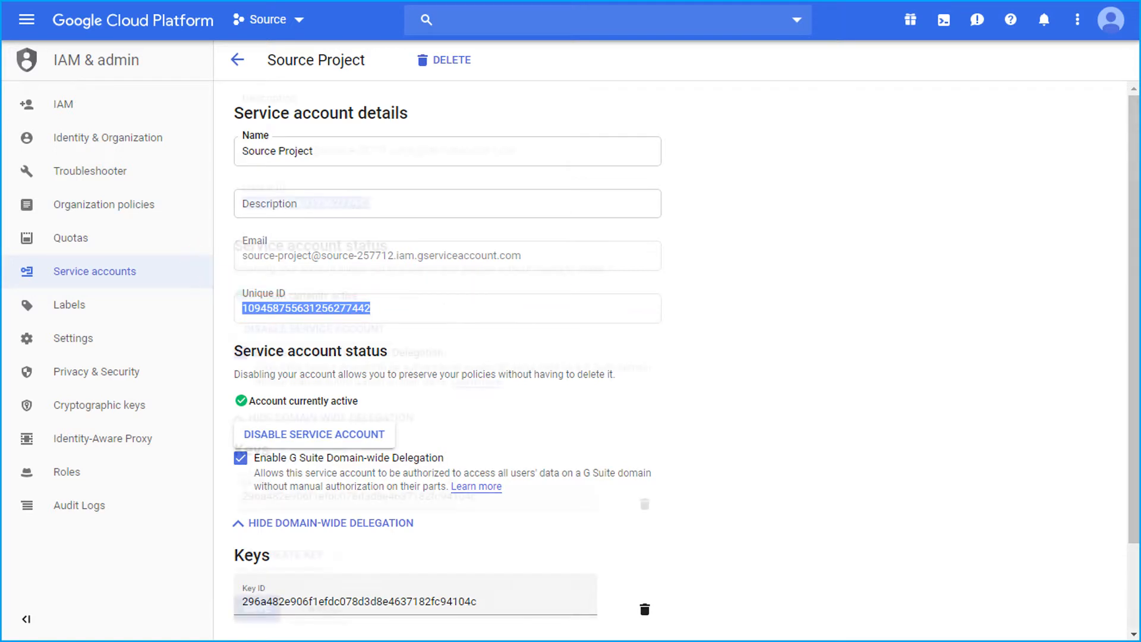
scroll(down, 3)
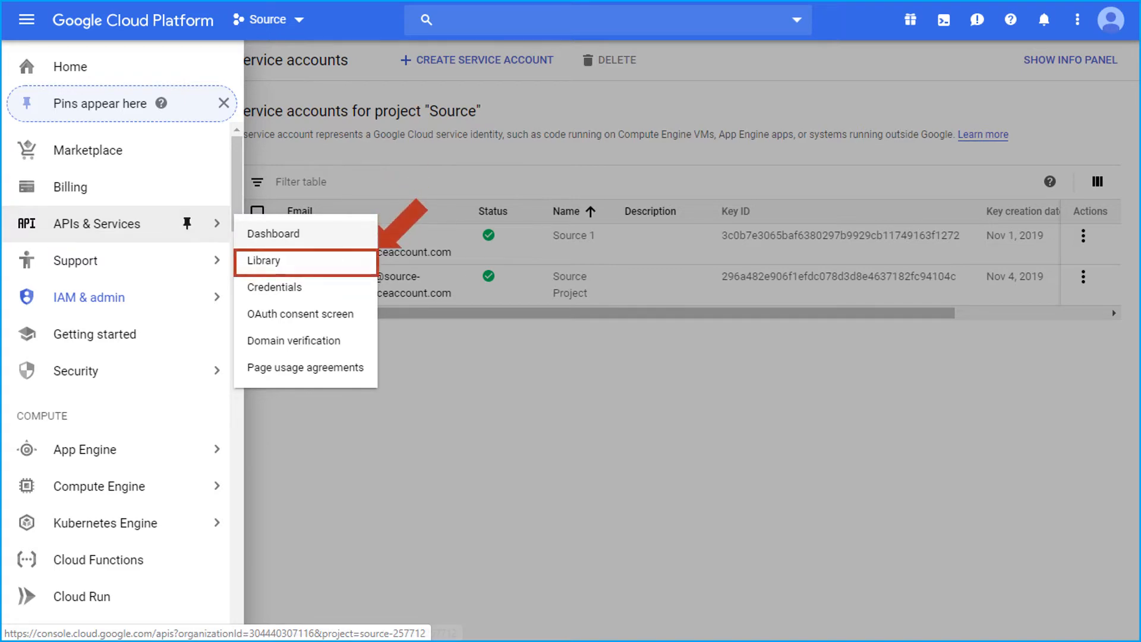
In the API Library, find and enable the Admin SDK and Google Drive API
click(265, 260)
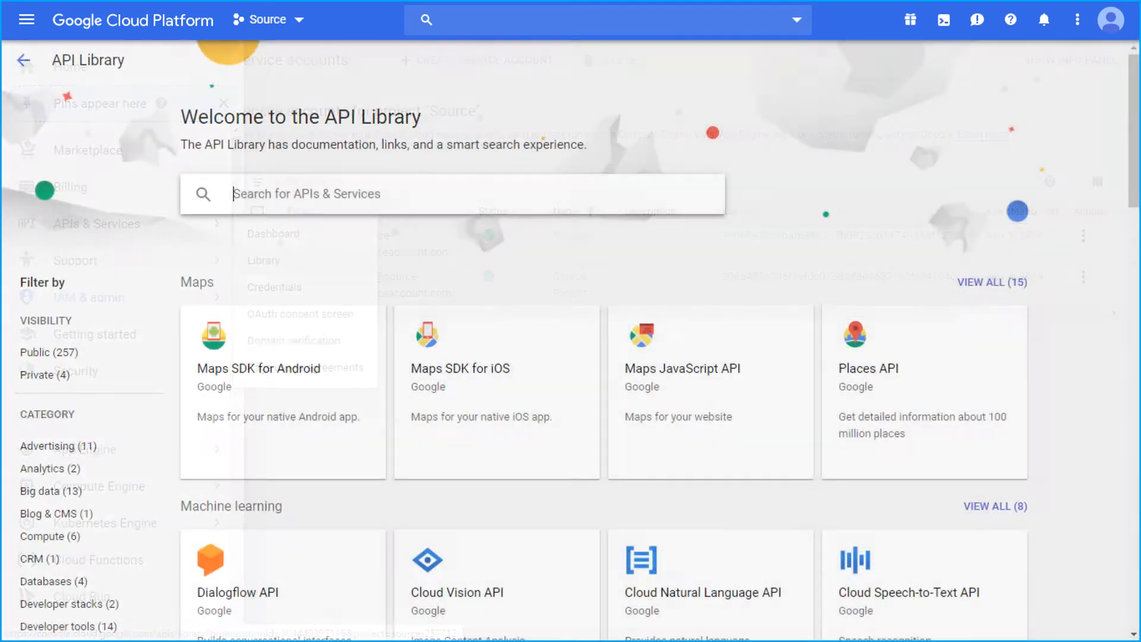
text(admin sdk)
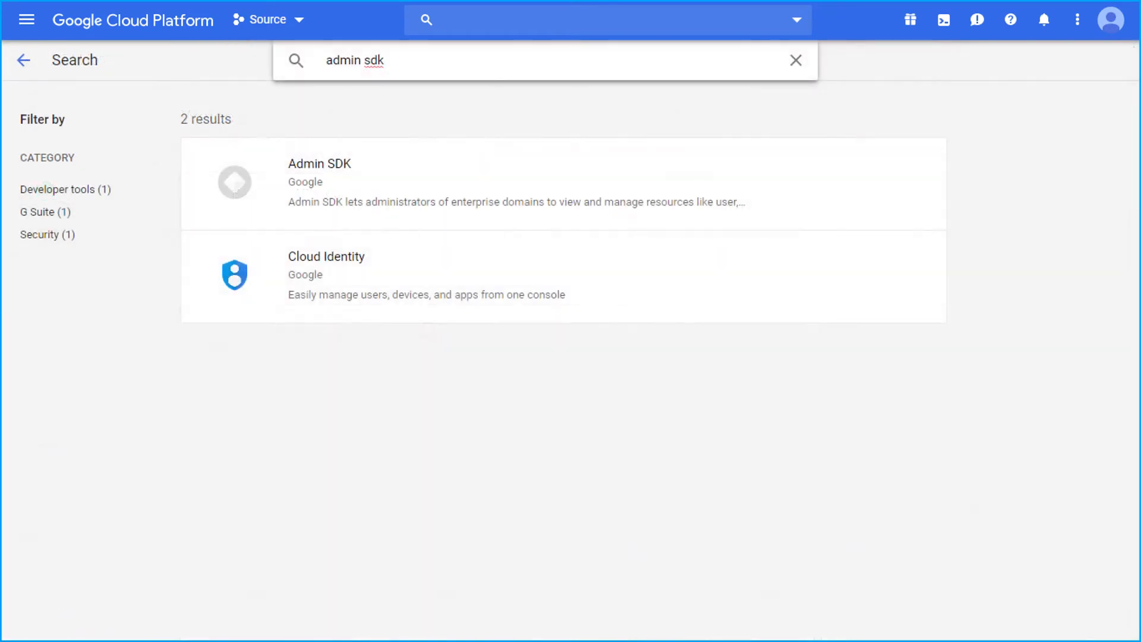
click(318, 182)
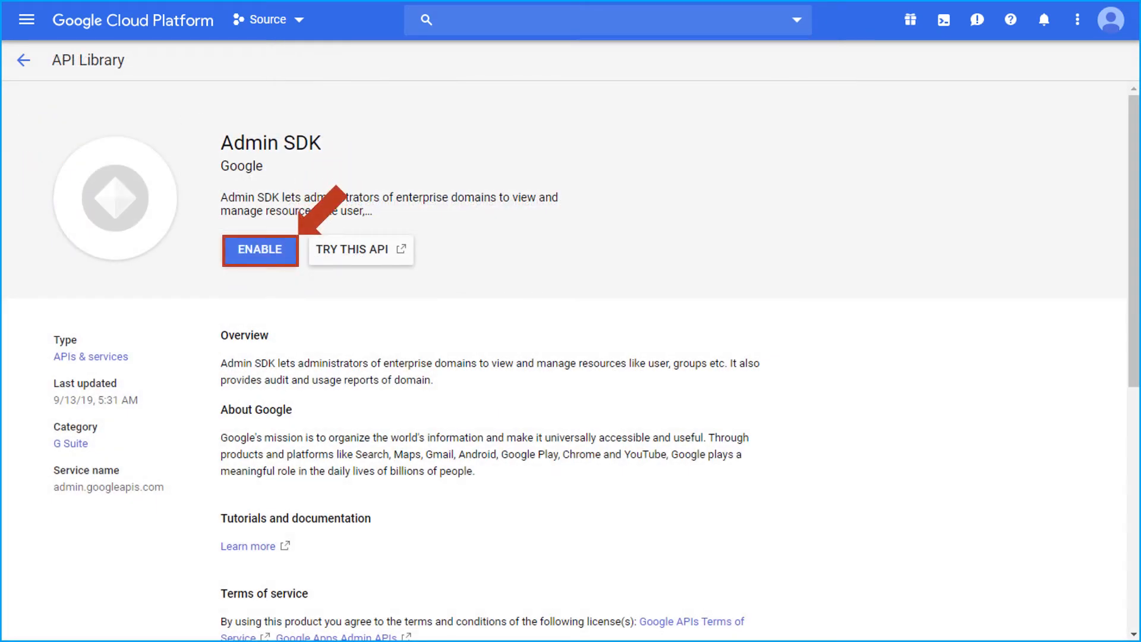
text(Google Drive API)
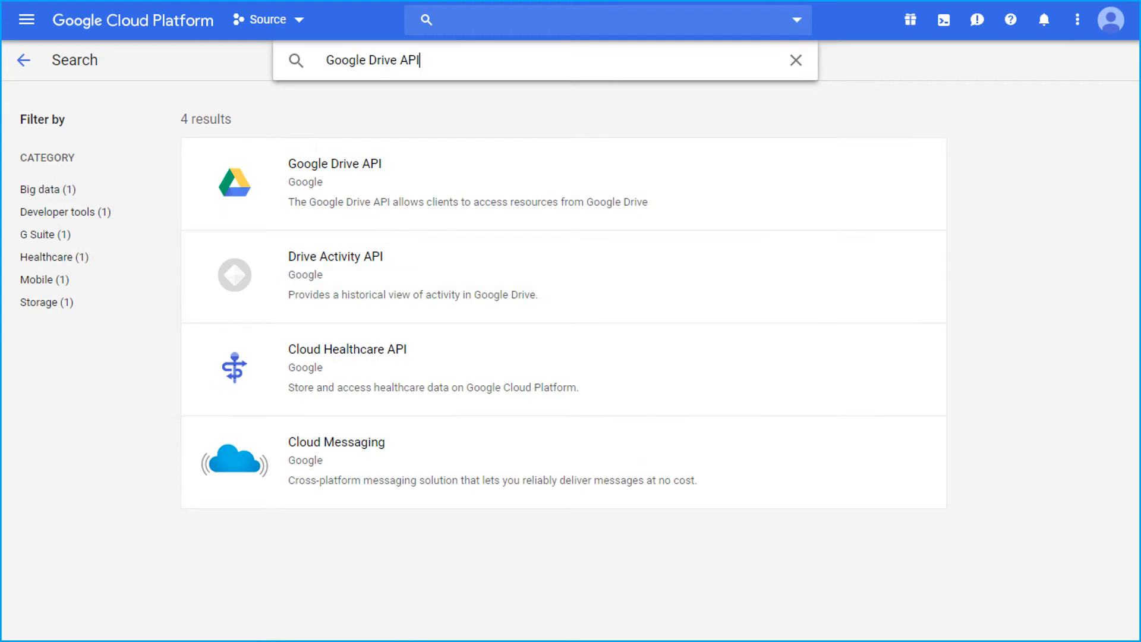
click(335, 163)
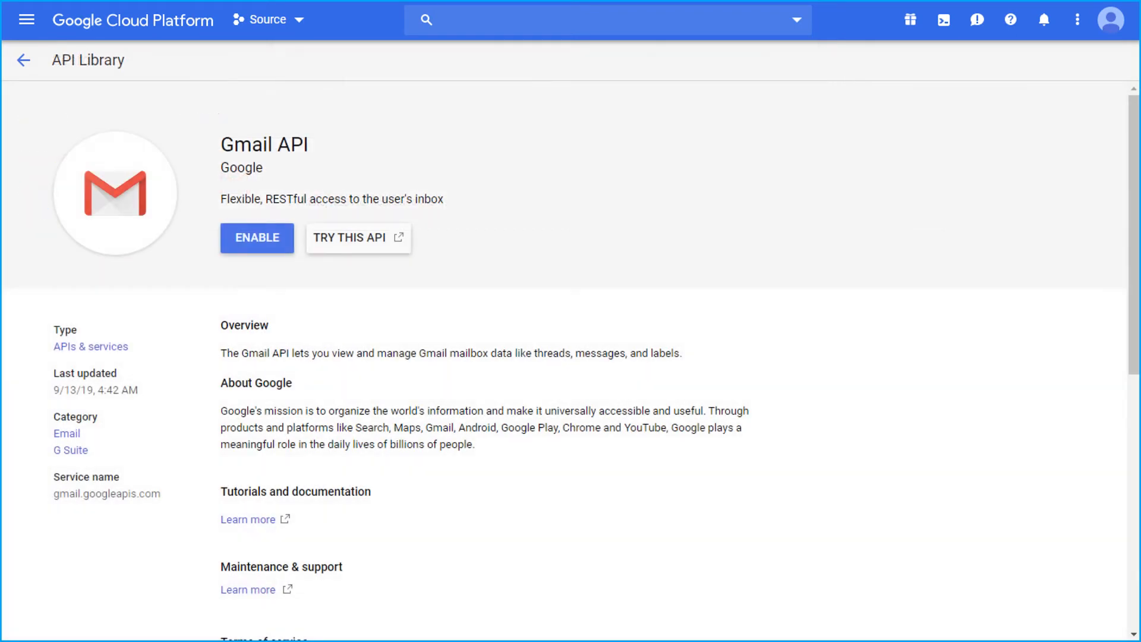
Find and enable the Google Calendar API and the Contacts API
text(Google Calendar API)
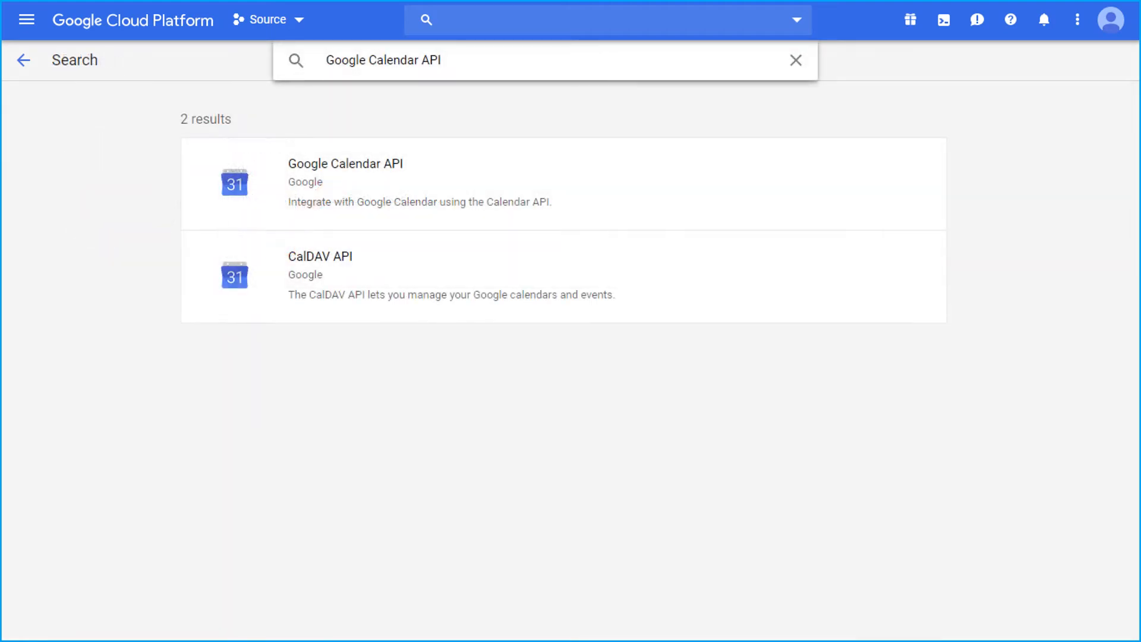
click(346, 163)
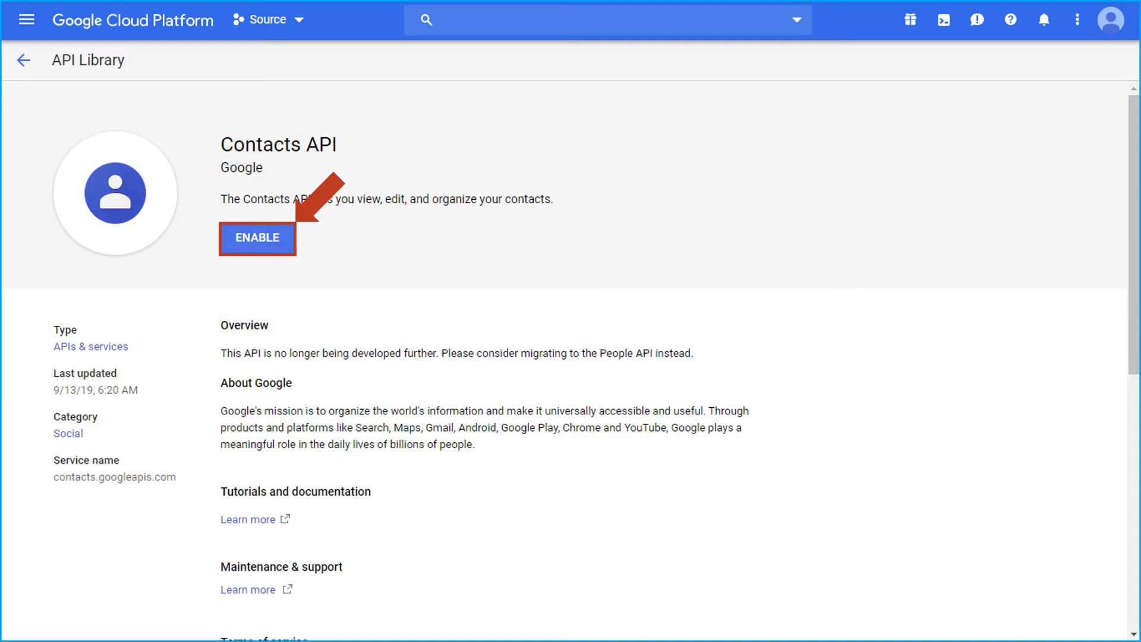
click(257, 238)
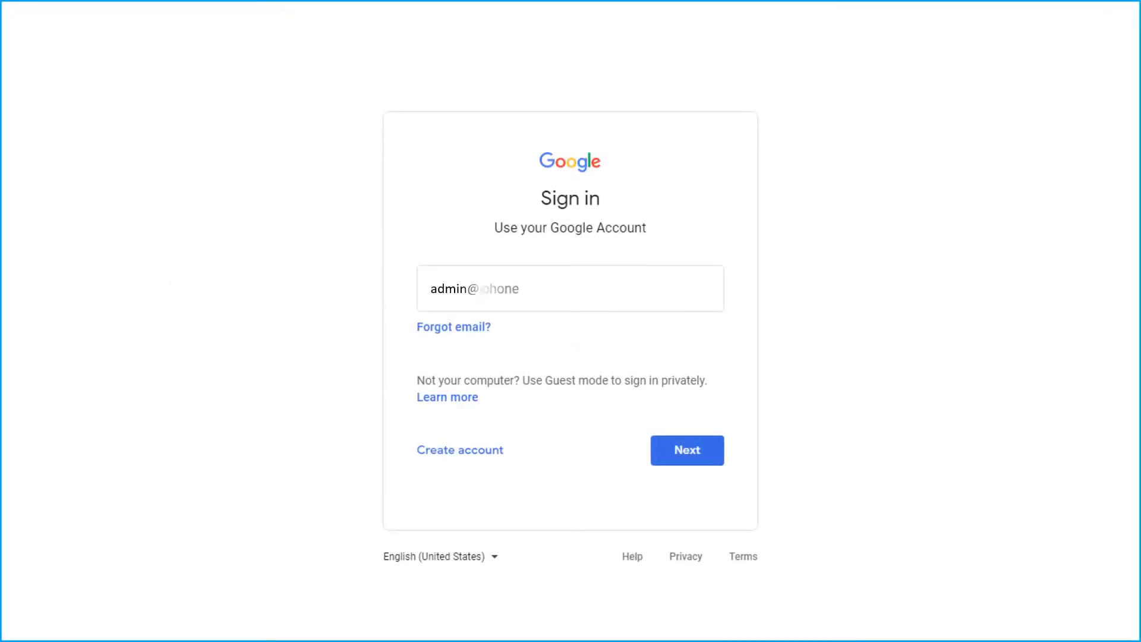
text(admin@domainname.com)
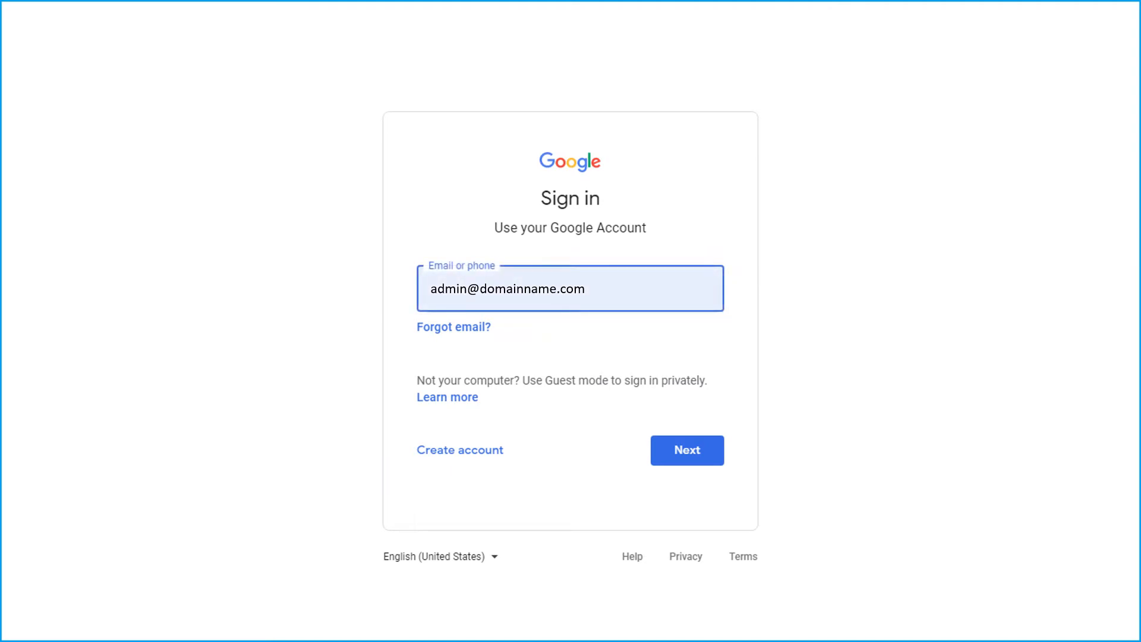
click(684, 449)
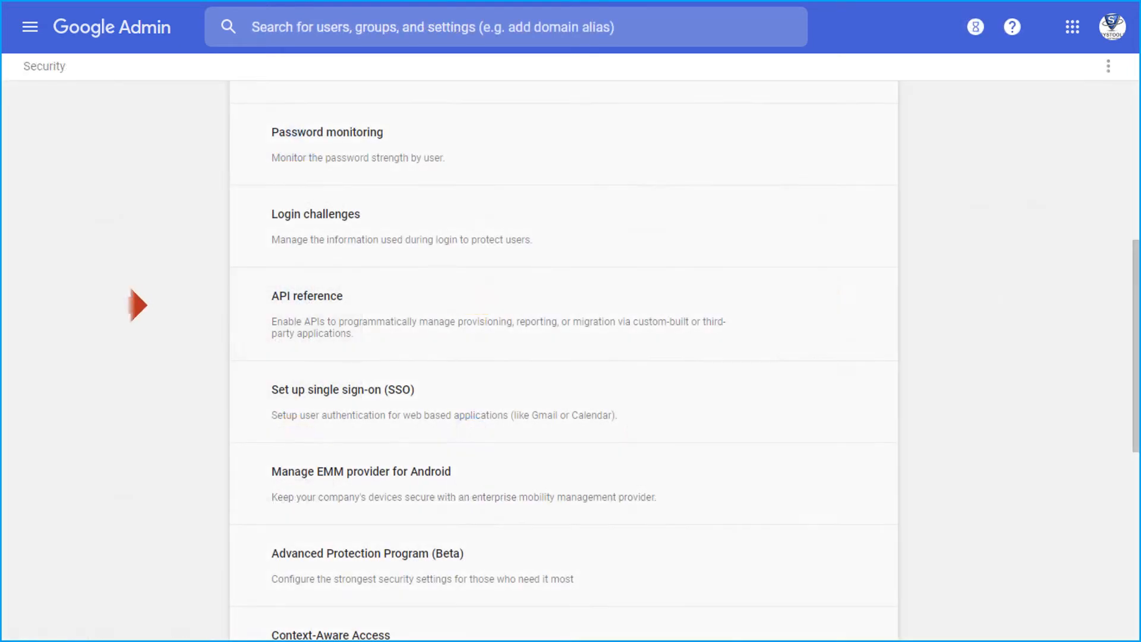
click(306, 296)
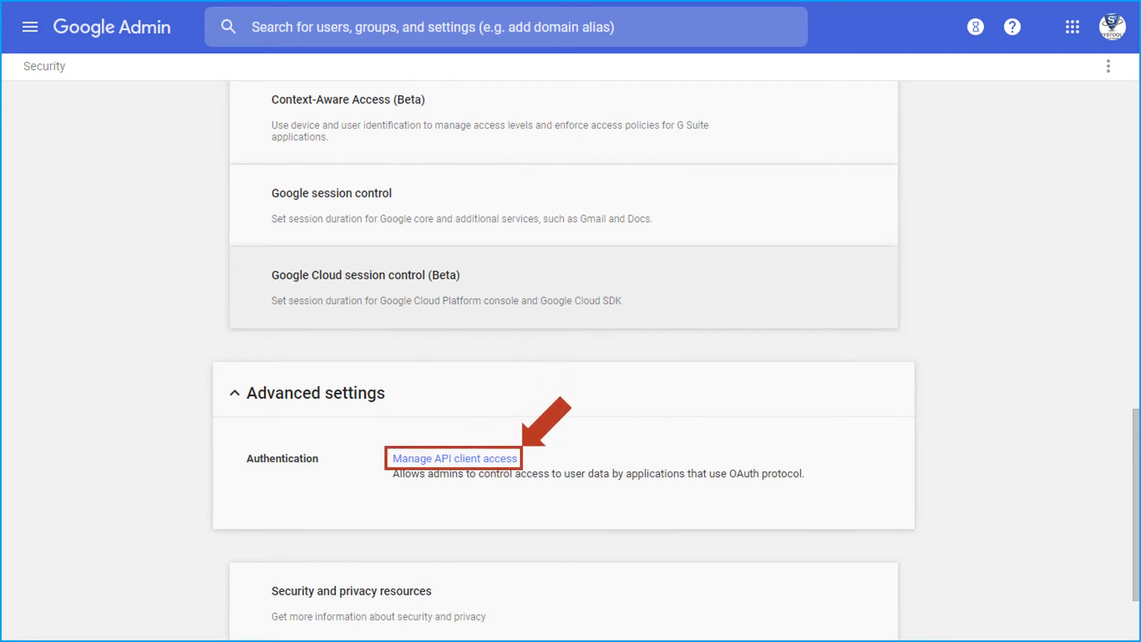
click(453, 459)
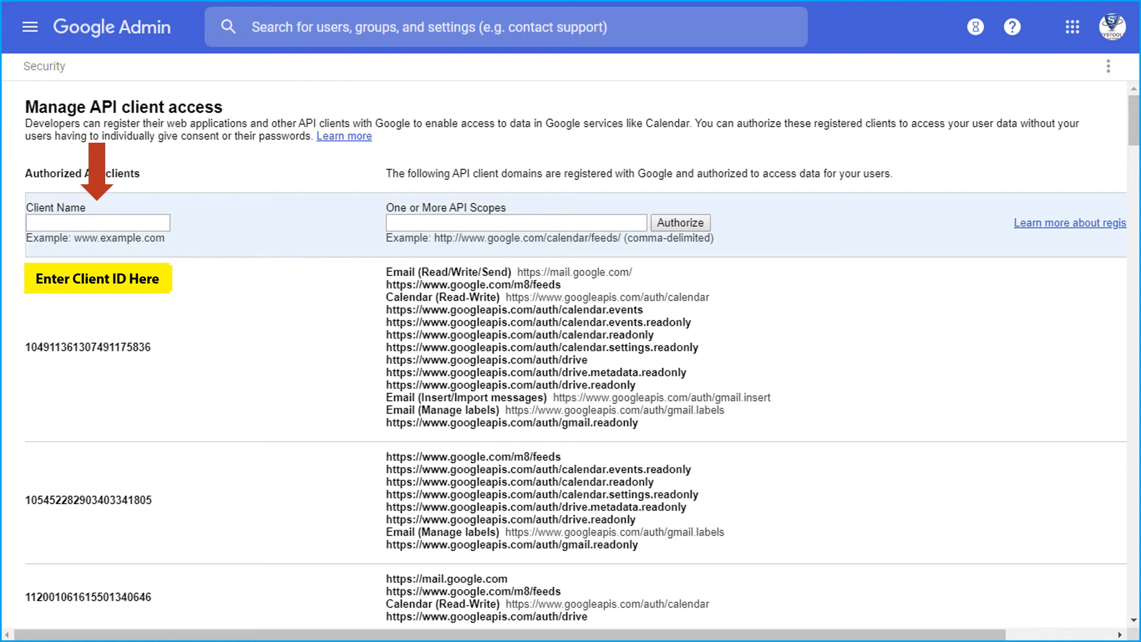
text(109458755631256277442)
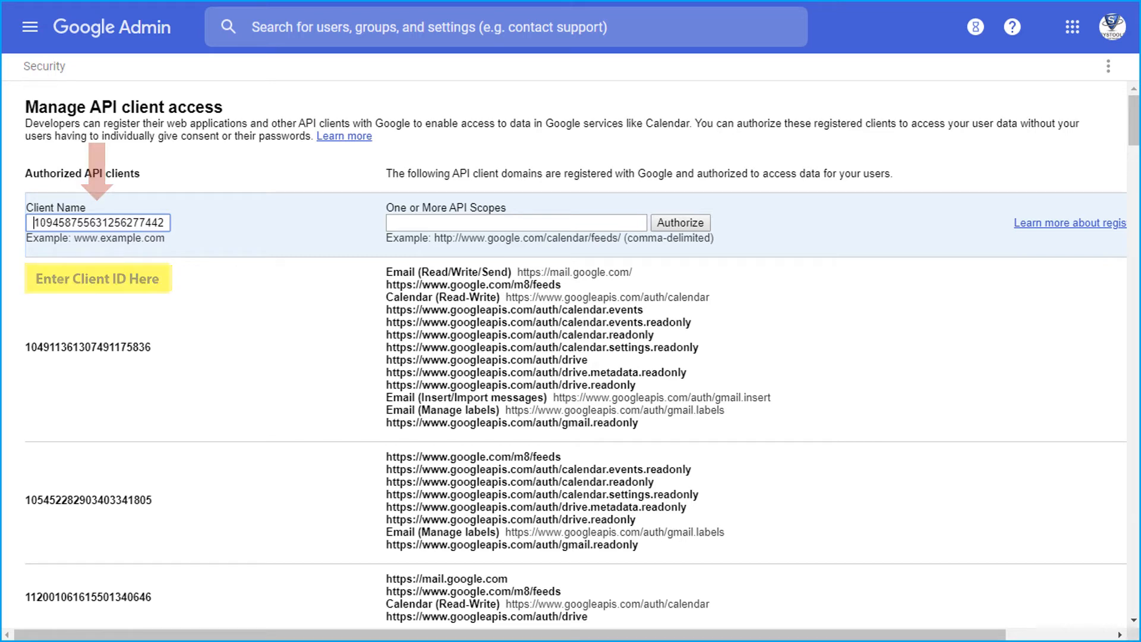
Enter the comma-separated API scopes (gmail.labels etc.) and authorize the client ID
text(https://www.googleapis.com/auth/gmail.labels,)
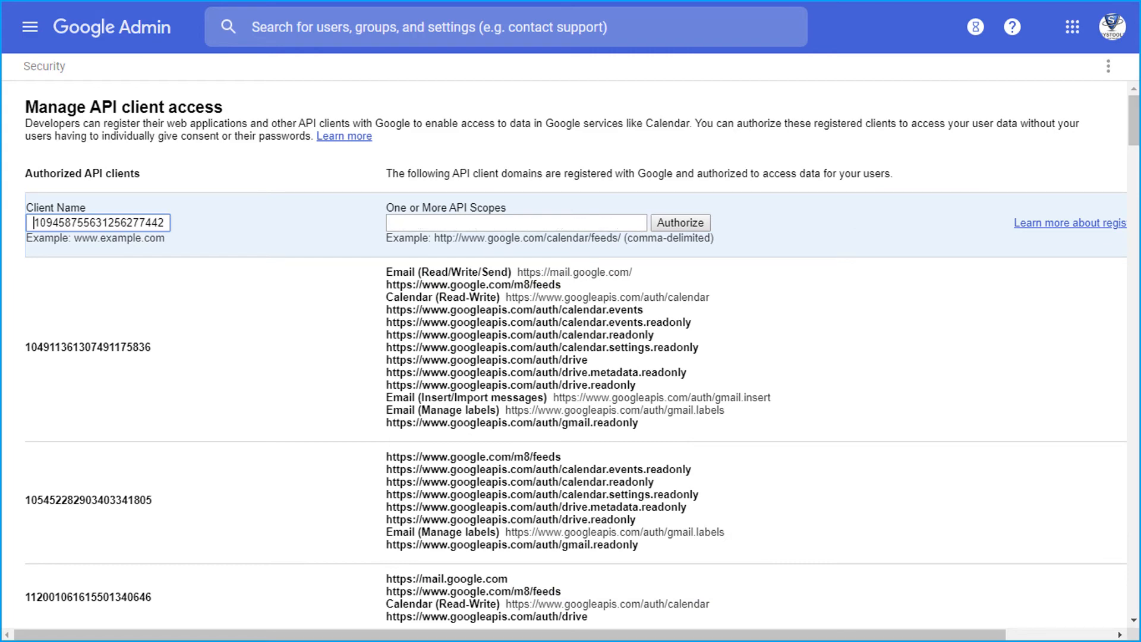
text(https://www.googleapis.com/auth/gmail.labels,)
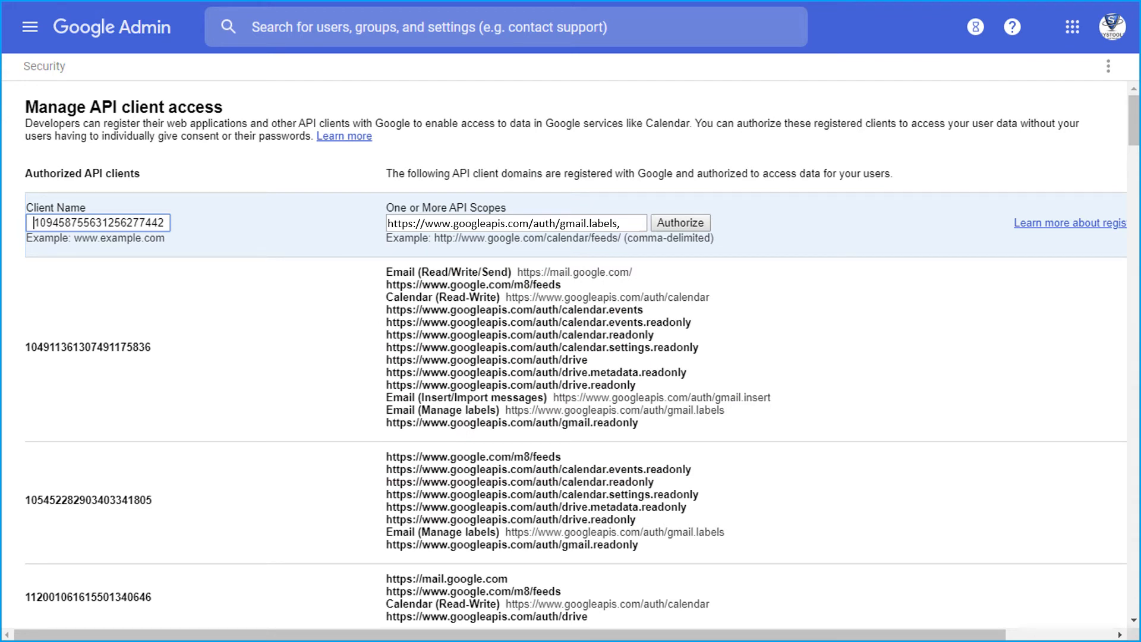
click(680, 223)
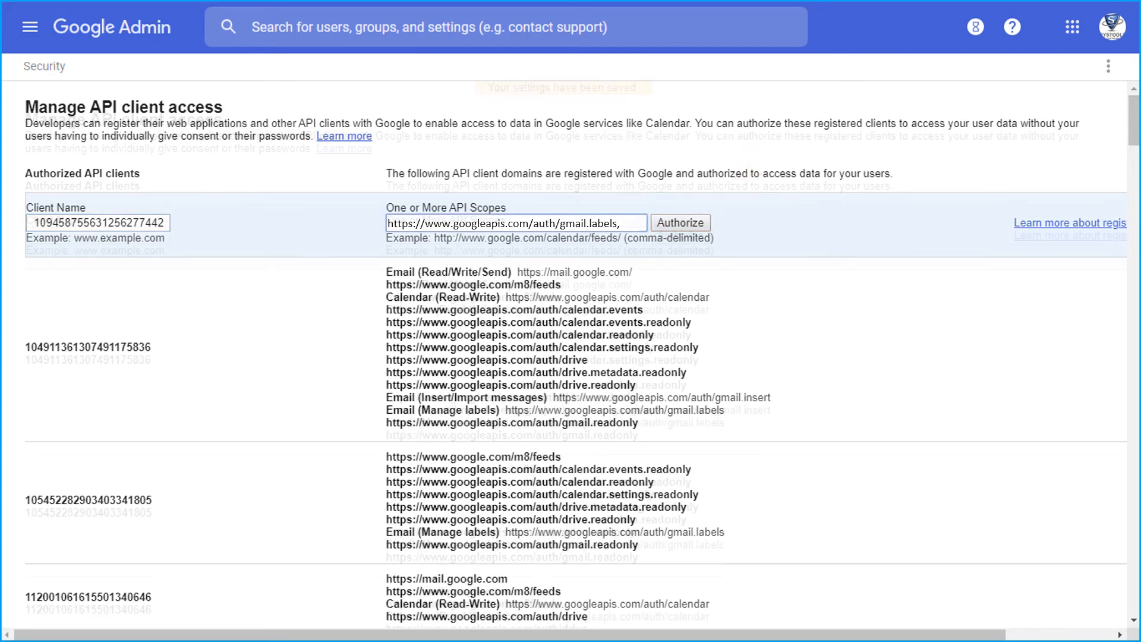
click(679, 222)
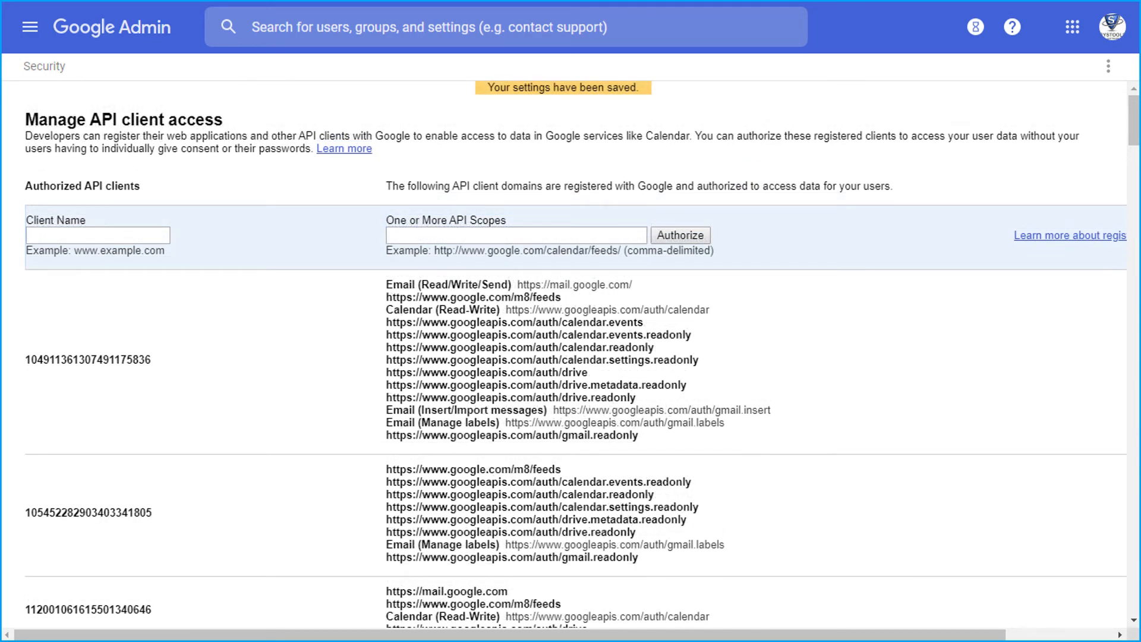